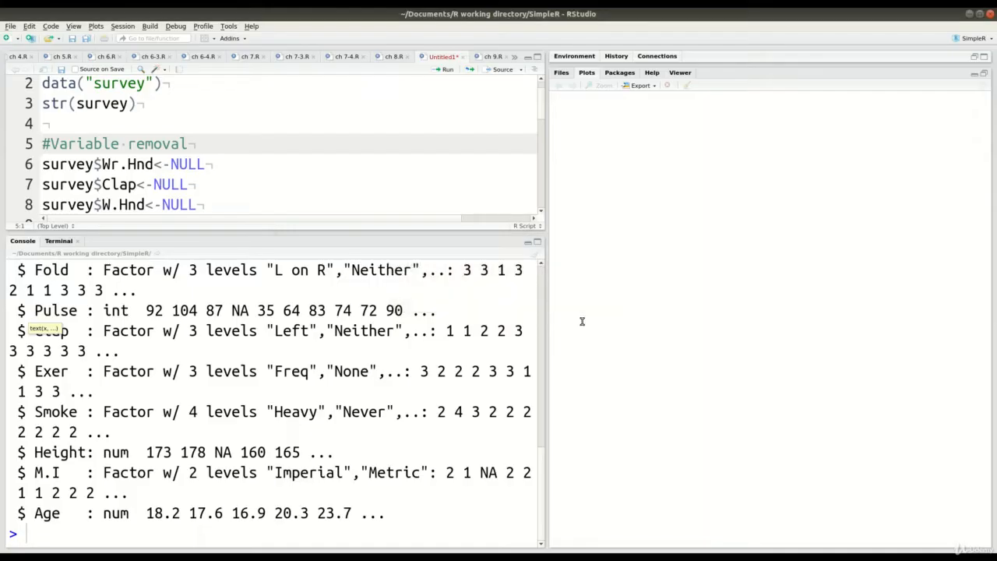
# Step: Clear all output from the Console pane with Ctrl+L
pyautogui.press('ctrl+l')
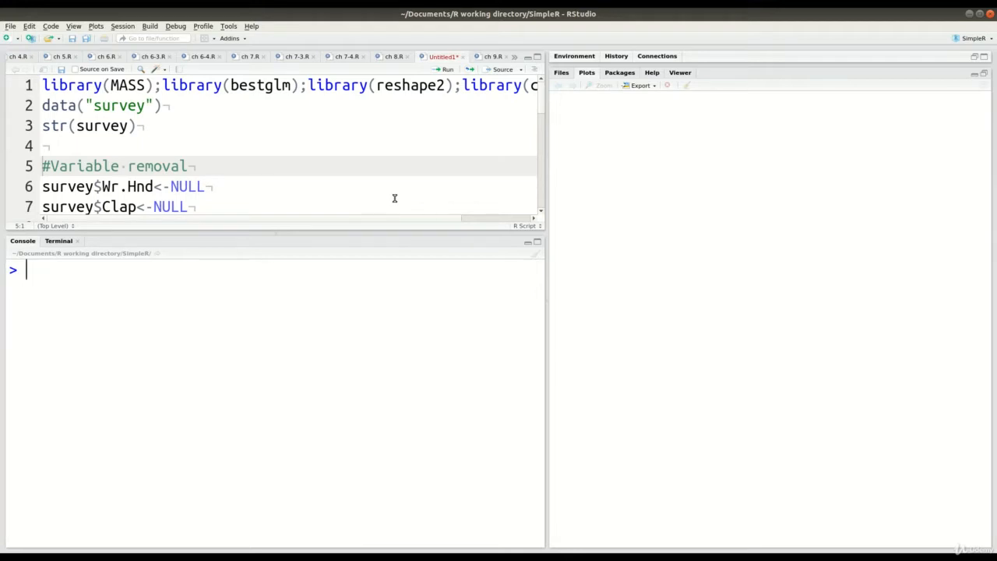
# Step: Place the cursor on line 1, the MASS library-loading line, to start running the script
pyautogui.click(180, 85)
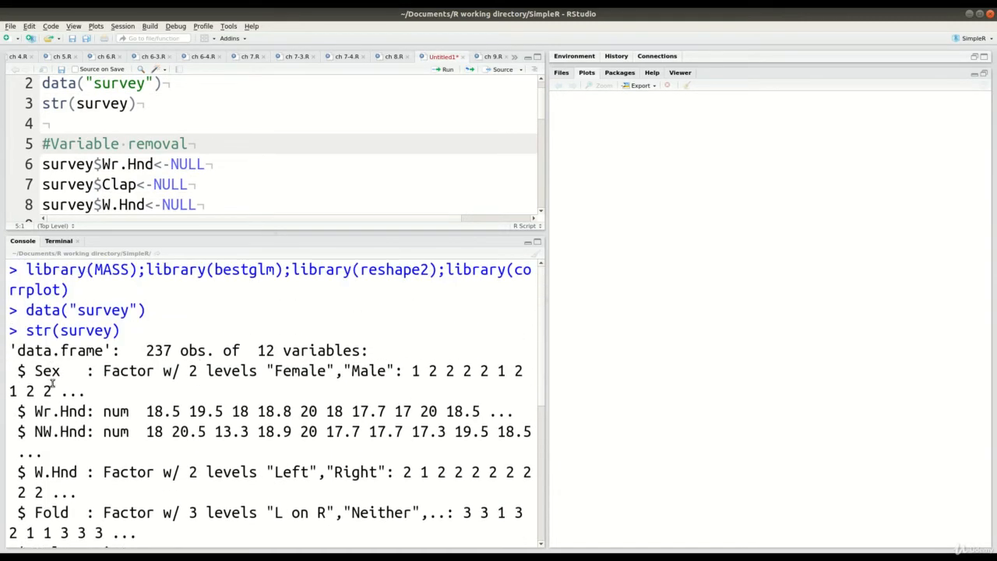
pyautogui.scroll(-3)
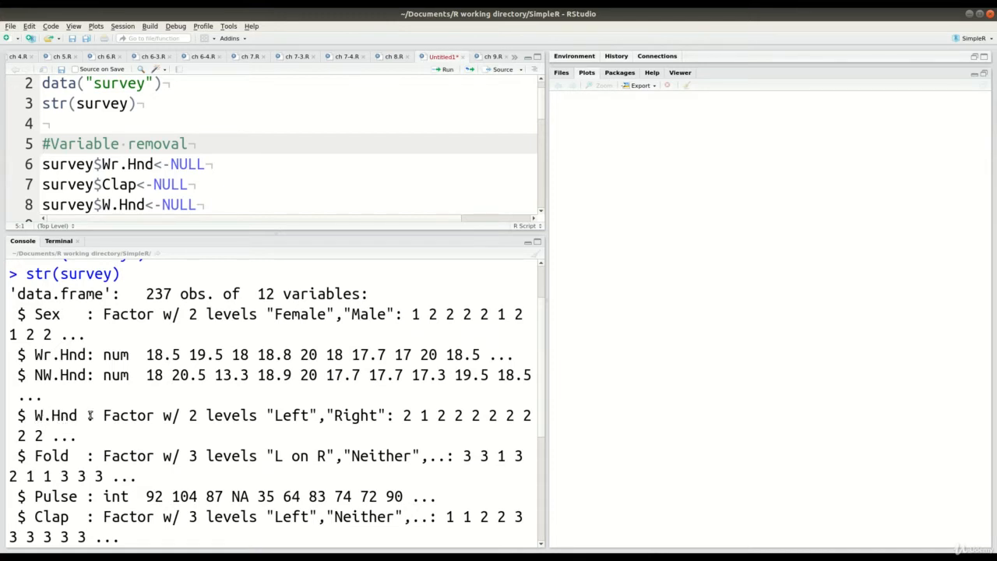
pyautogui.scroll(-3)
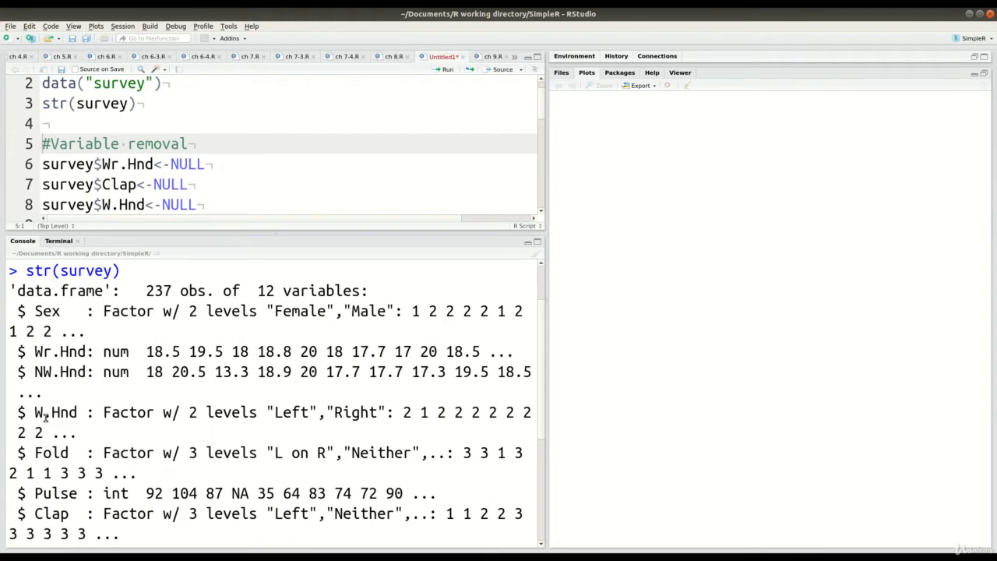
pyautogui.scroll(-3)
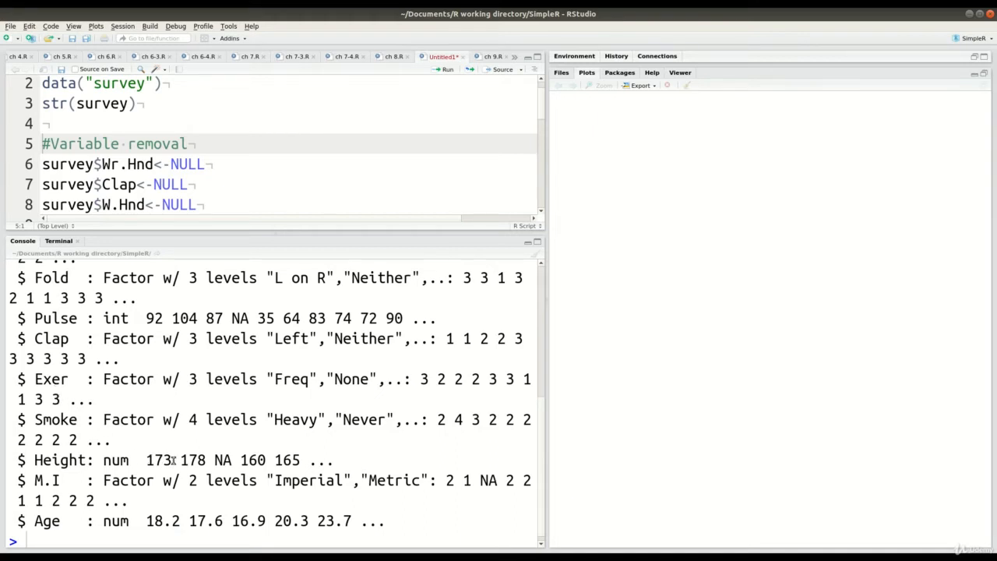
pyautogui.moveTo(140, 519)
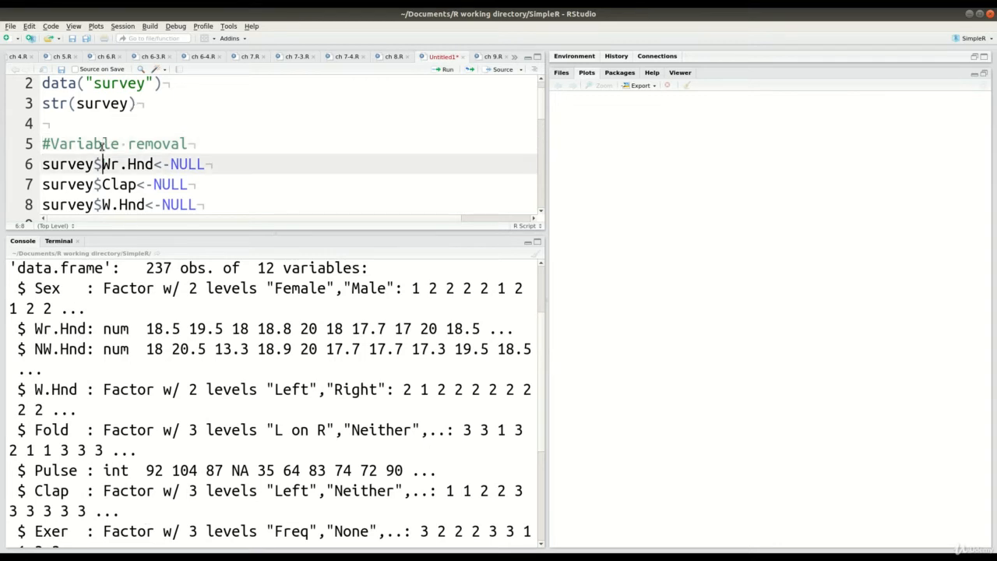
# Step: Scroll down the script to the #Variable removal and na.omit lines
pyautogui.scroll(-3)
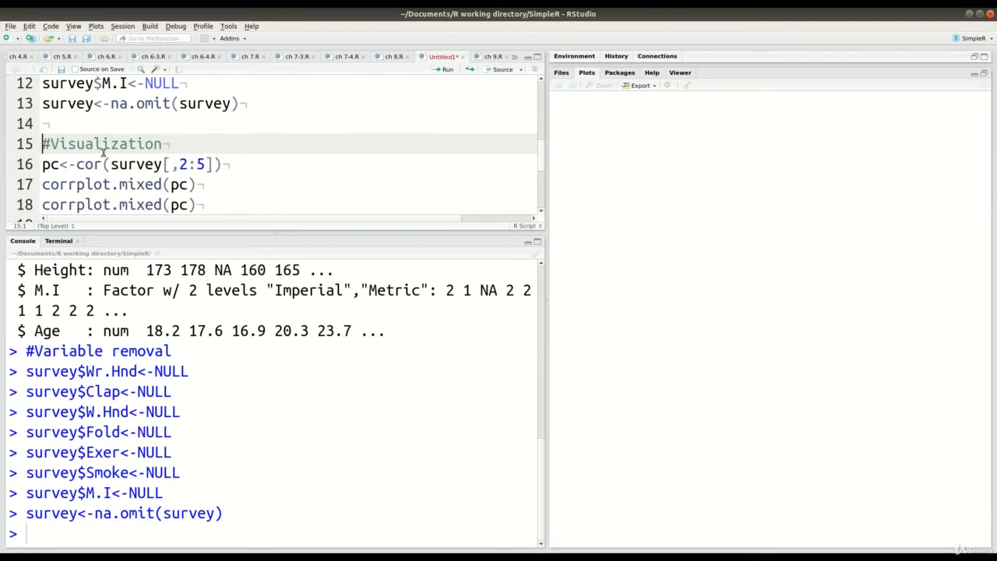
# Step: Place the cursor in the #Visualization section holding the cor and corrplot.mixed lines
pyautogui.click(270, 169)
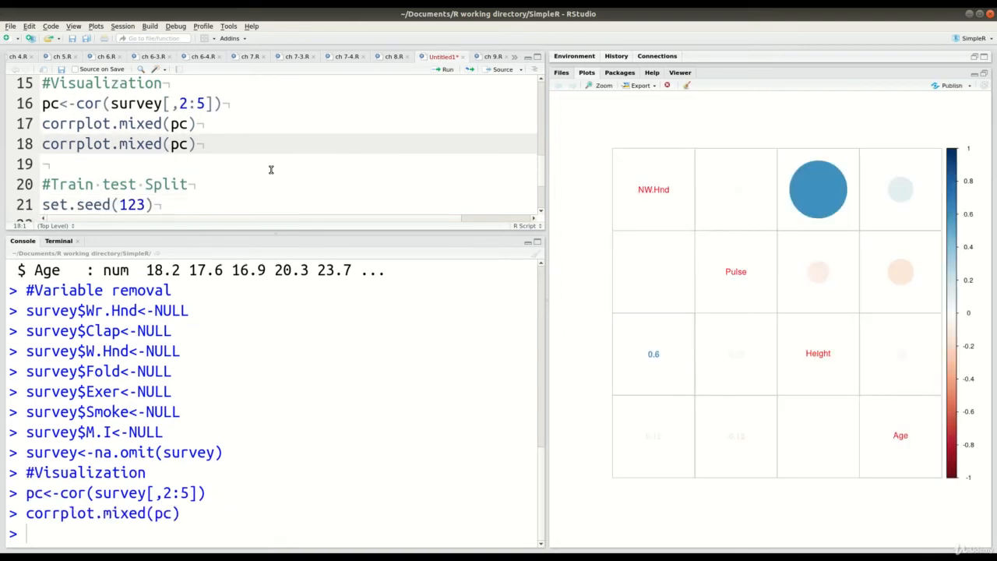
pyautogui.moveTo(738, 116)
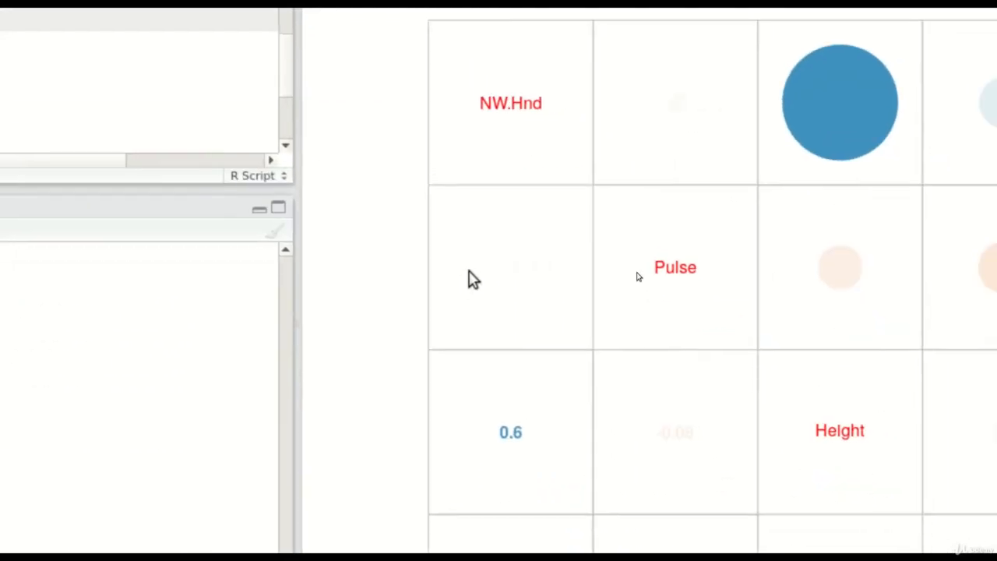
pyautogui.scroll(-3)
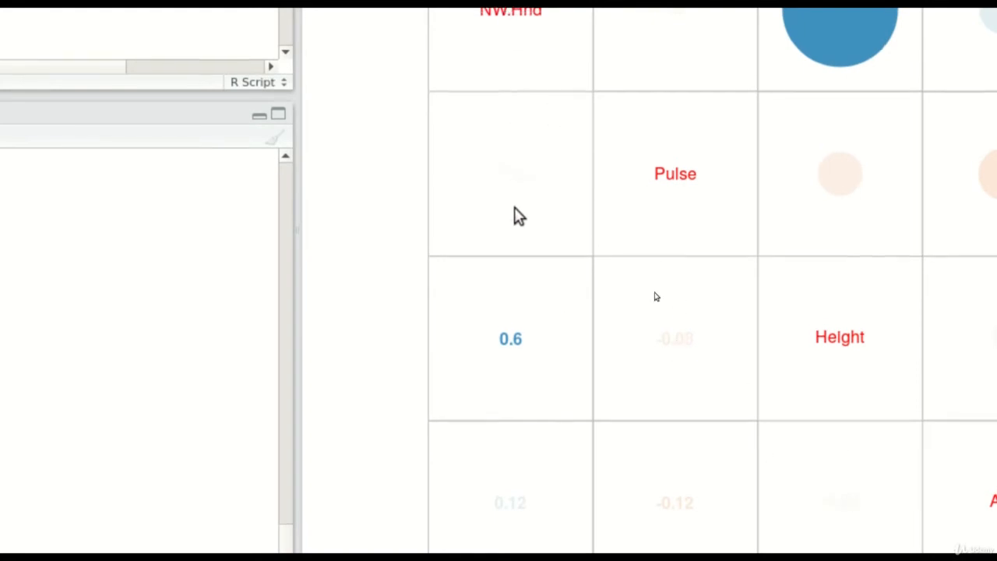
pyautogui.moveTo(592, 371)
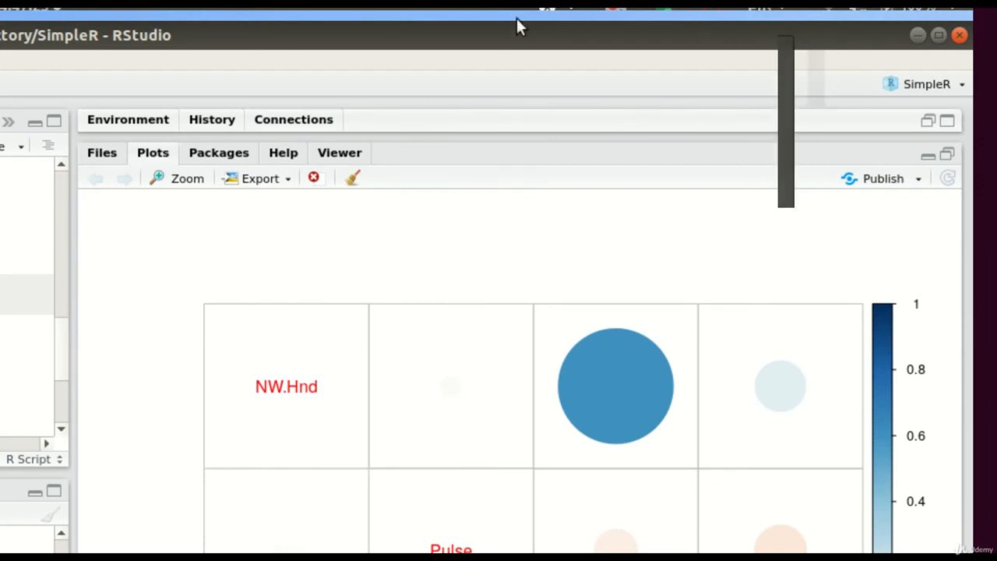
pyautogui.moveTo(366, 20)
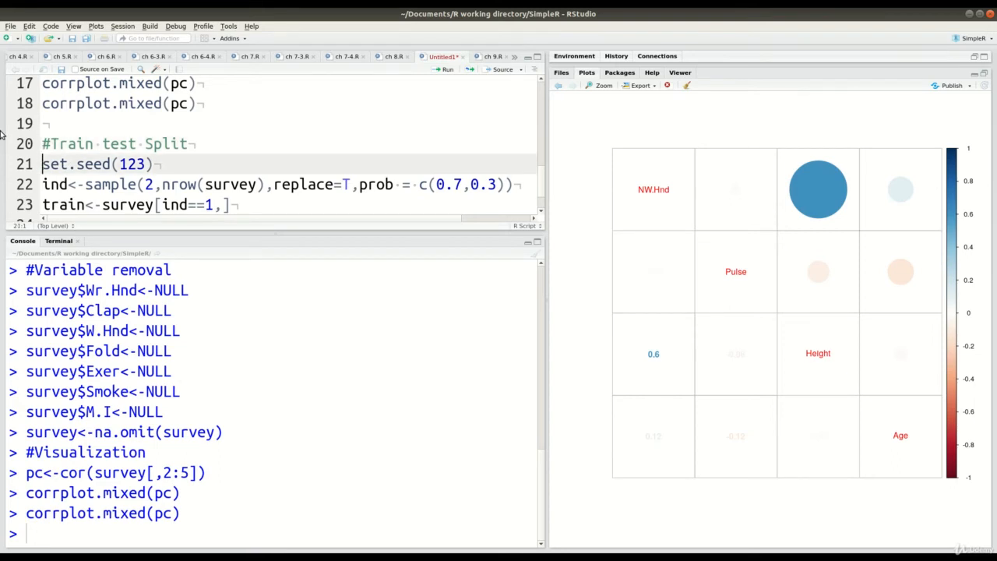
# Step: Add the test set assignment 'test<-survey[ind==2,]' to the #Train test Split block
pyautogui.write('test<-survey[ind==2,]')
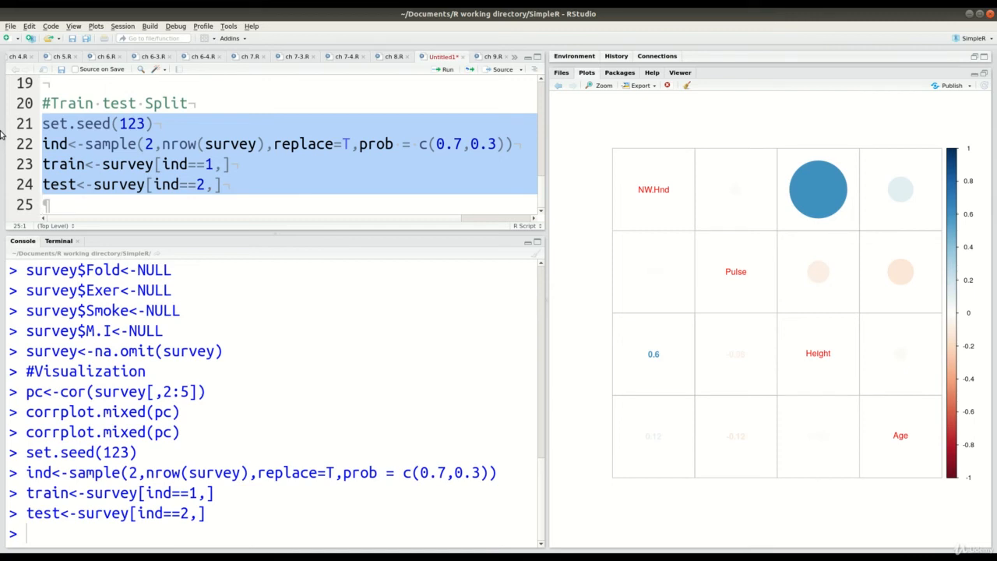
pyautogui.moveTo(615, 191)
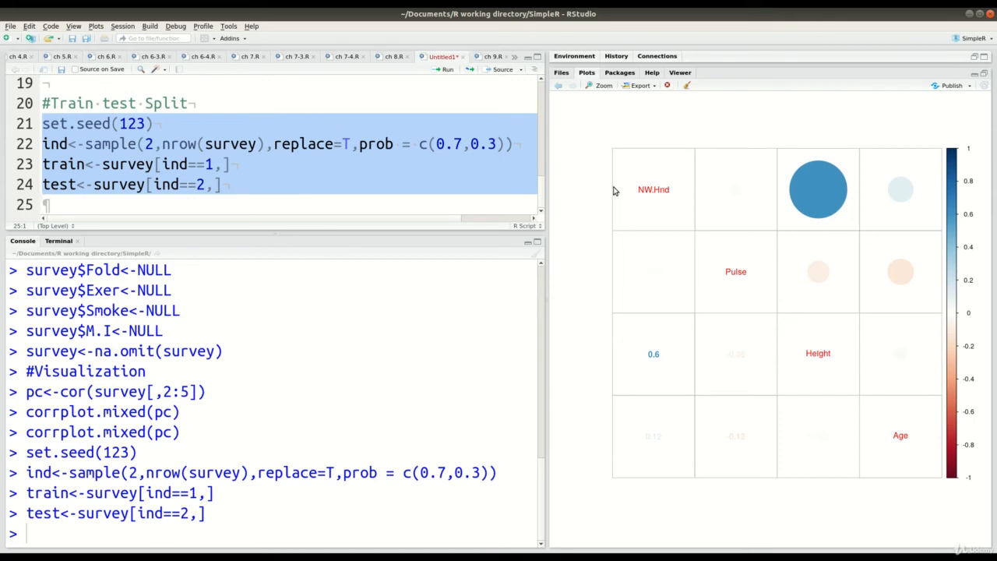
pyautogui.moveTo(898, 463)
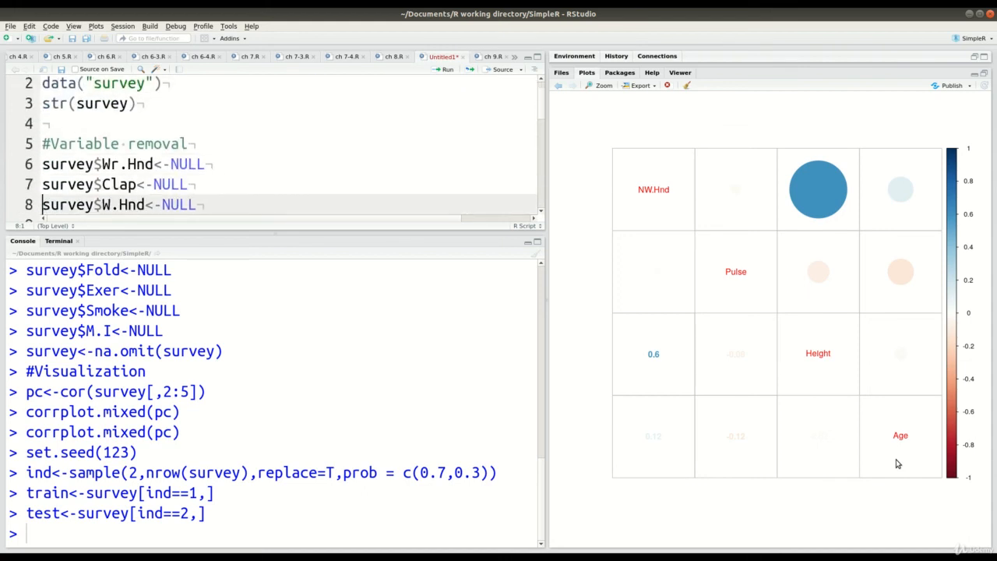
pyautogui.scroll(-3)
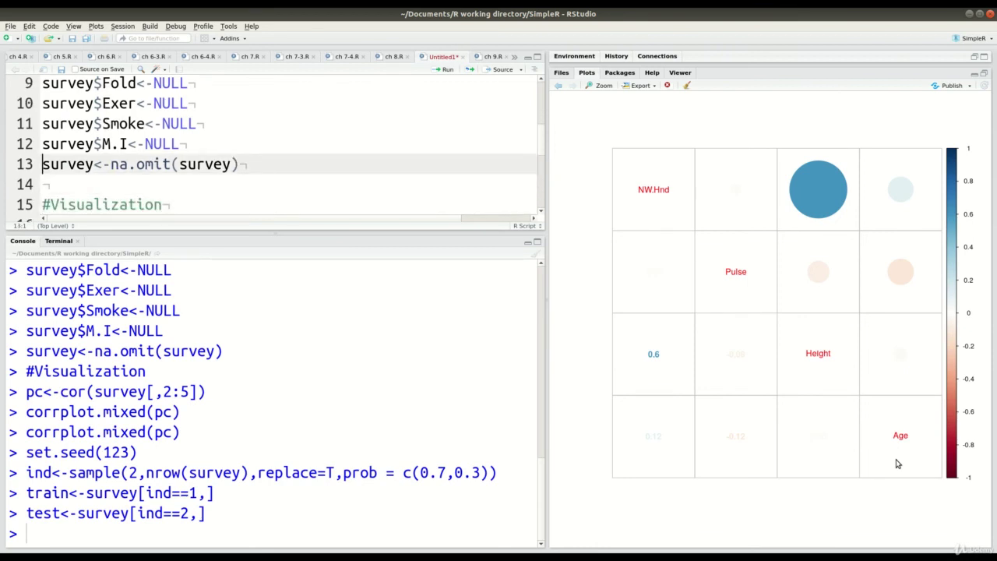
pyautogui.scroll(-3)
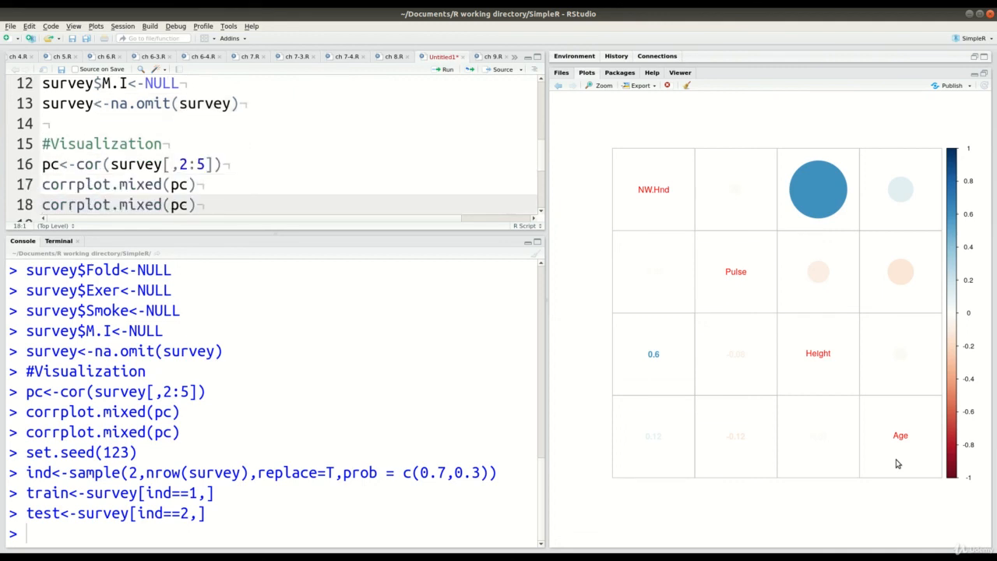